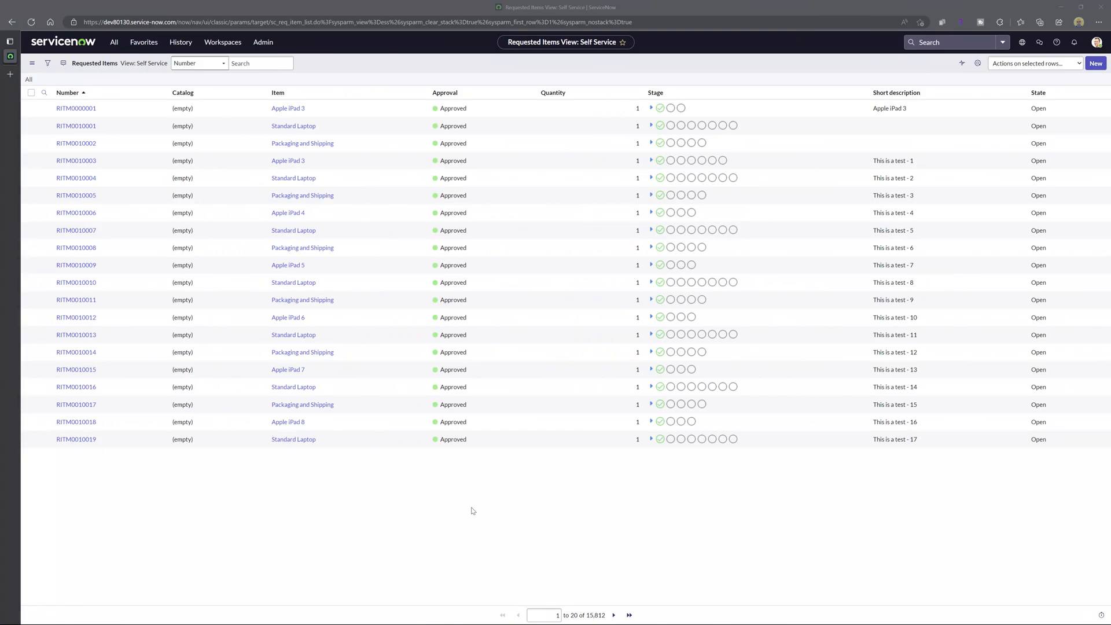
Step: Request an Excel (.xlsx) export of the whole Requested Items list from the Number column menu
scroll(down, 3)
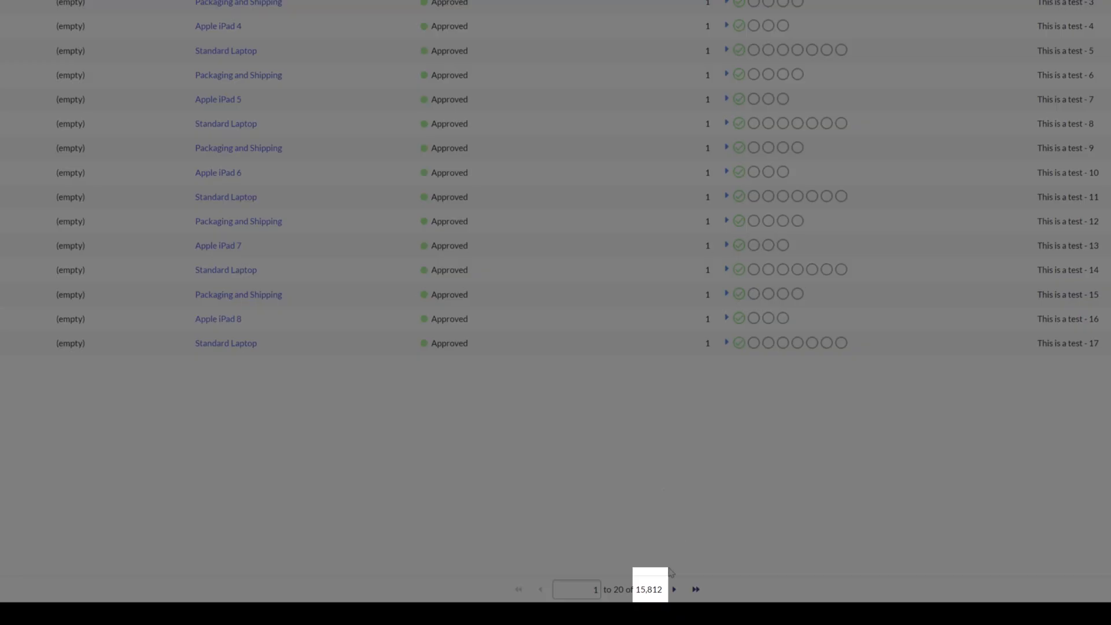
mouse_move(662, 532)
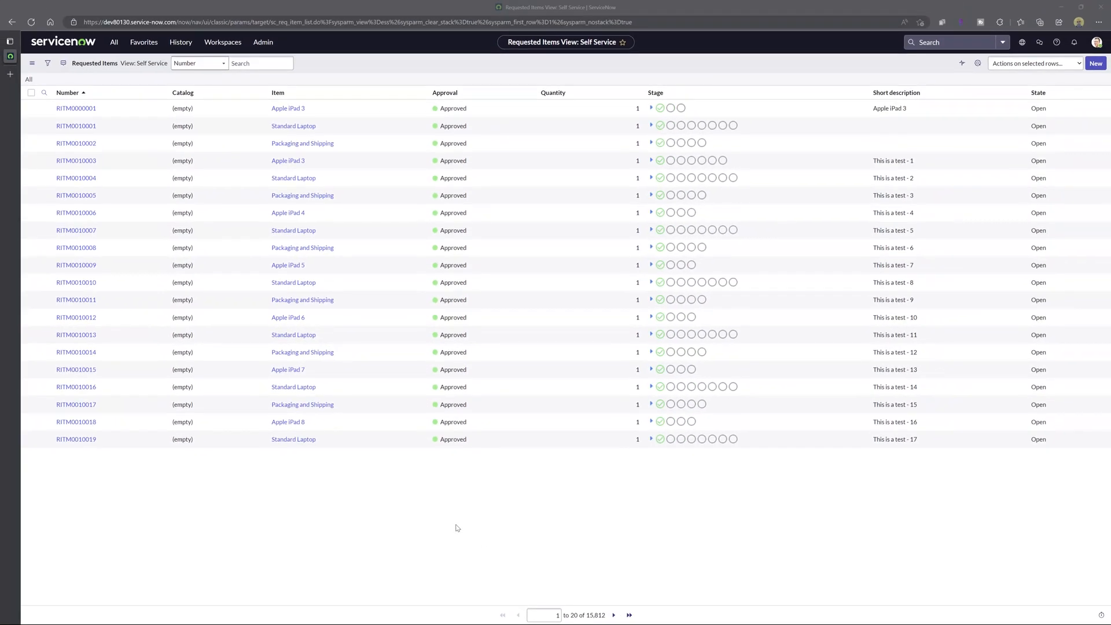
click(293, 439)
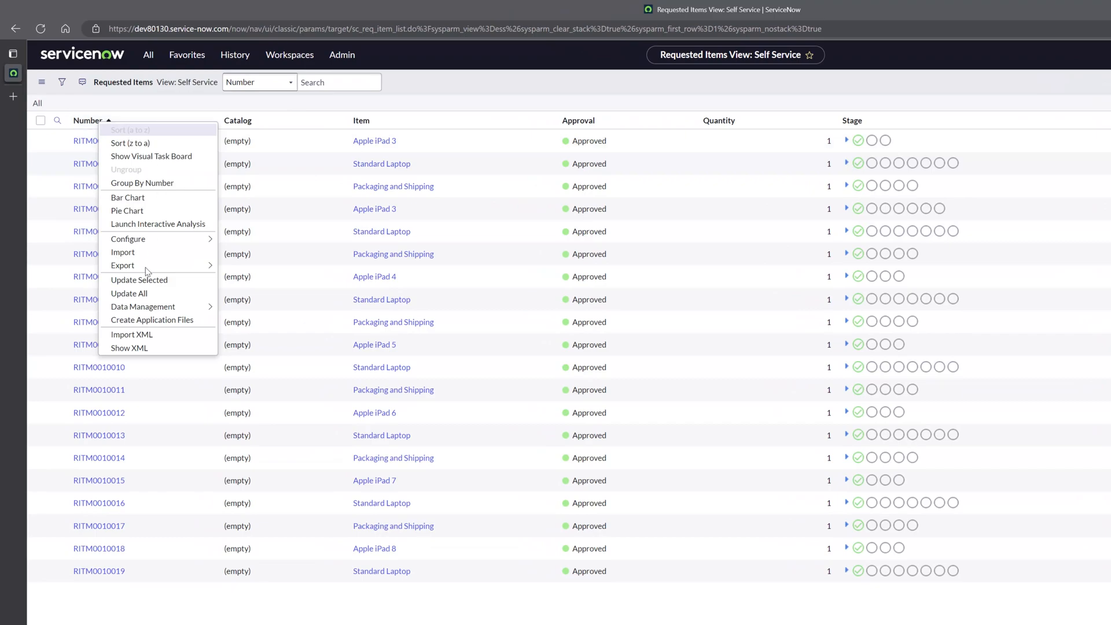
mouse_move(122, 266)
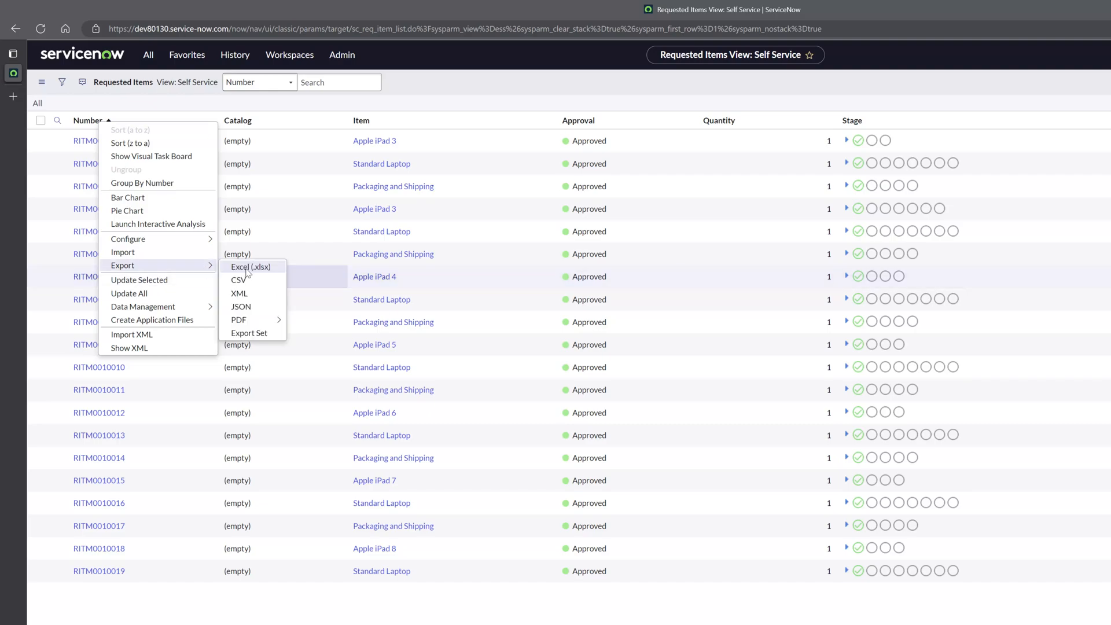
click(257, 267)
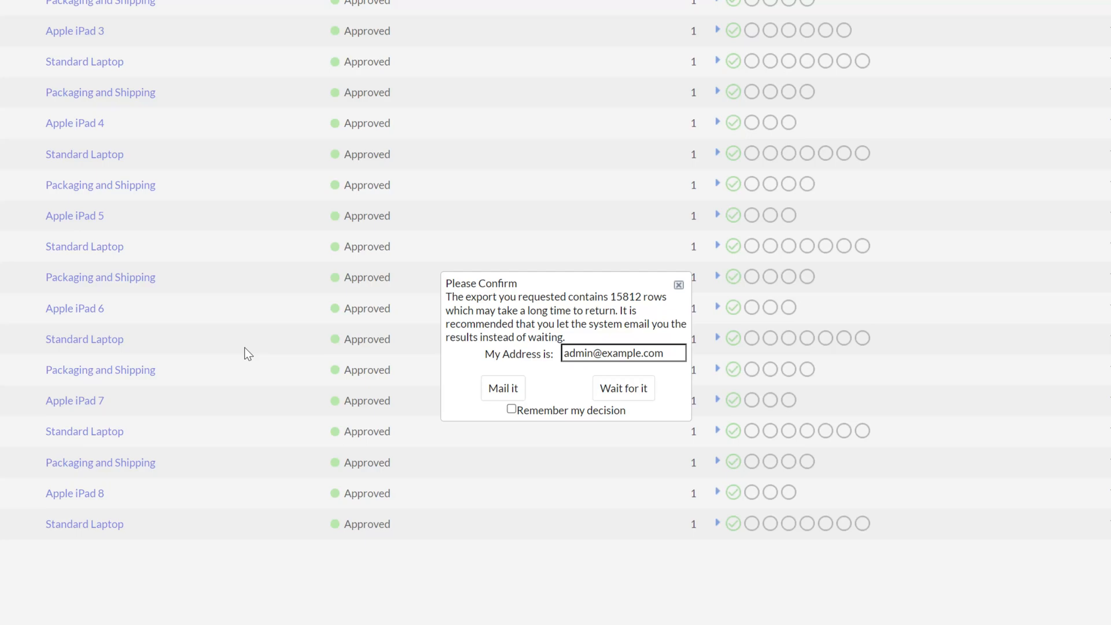
mouse_move(622, 388)
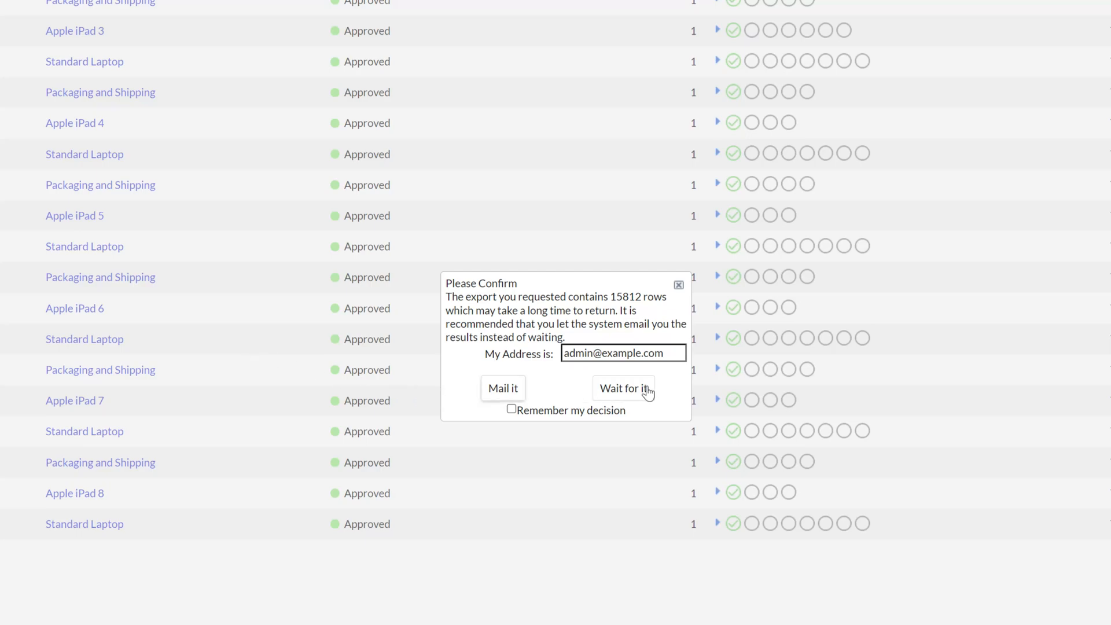
Step: Wait for the export in the browser, then cancel it once it shows the 10000-row cap
click(624, 388)
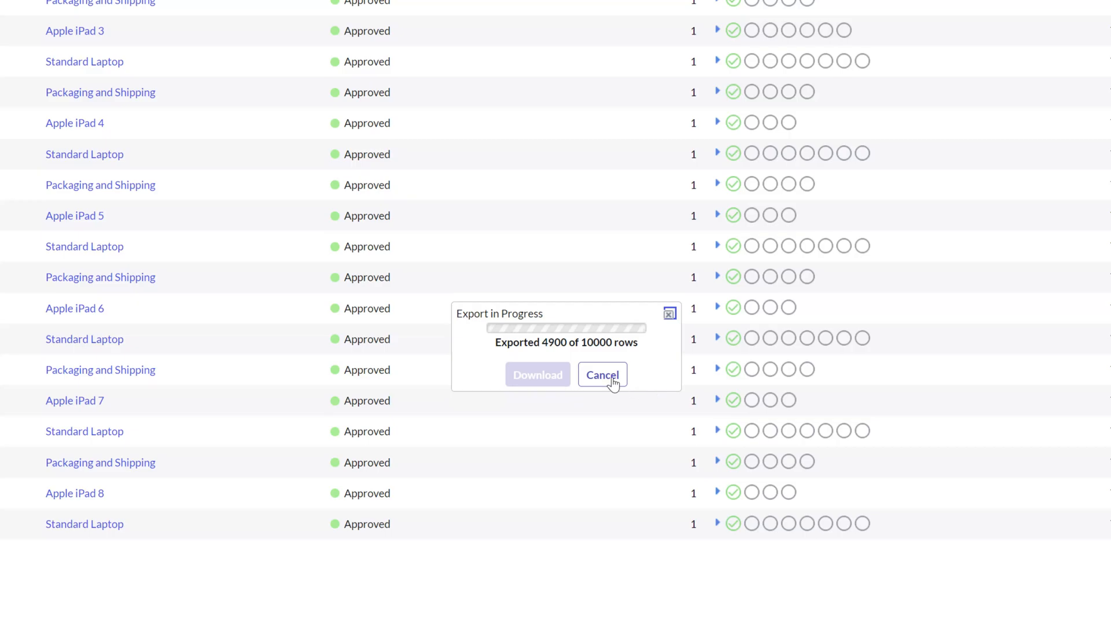
click(601, 375)
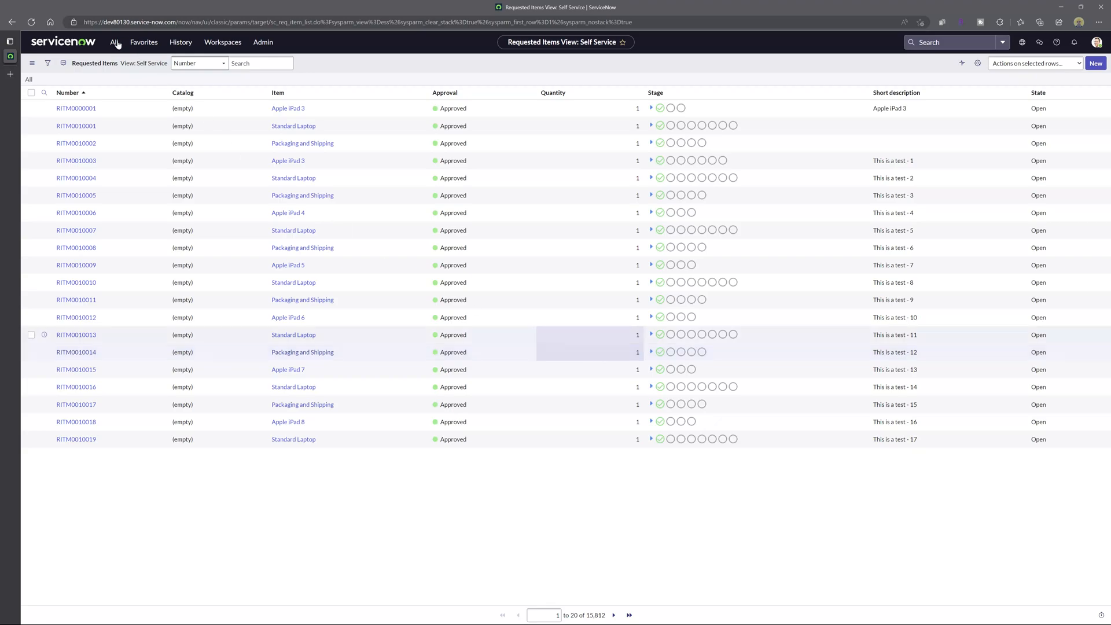
Step: Filter the All navigator for 'export' to list the export-related modules
click(114, 41)
text(export)
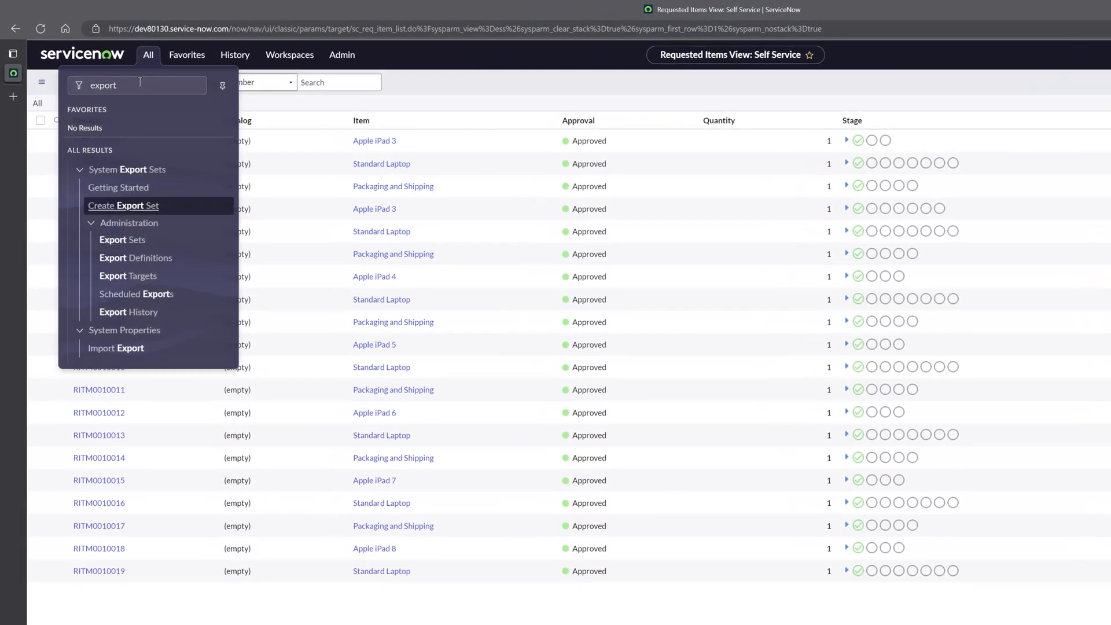
click(137, 84)
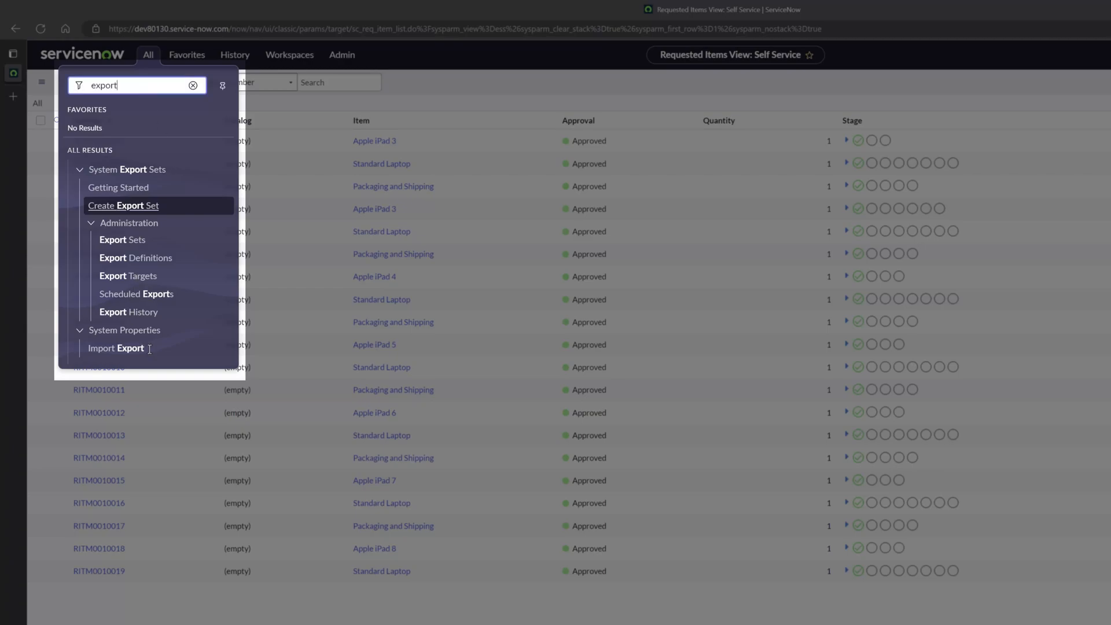
mouse_move(117, 349)
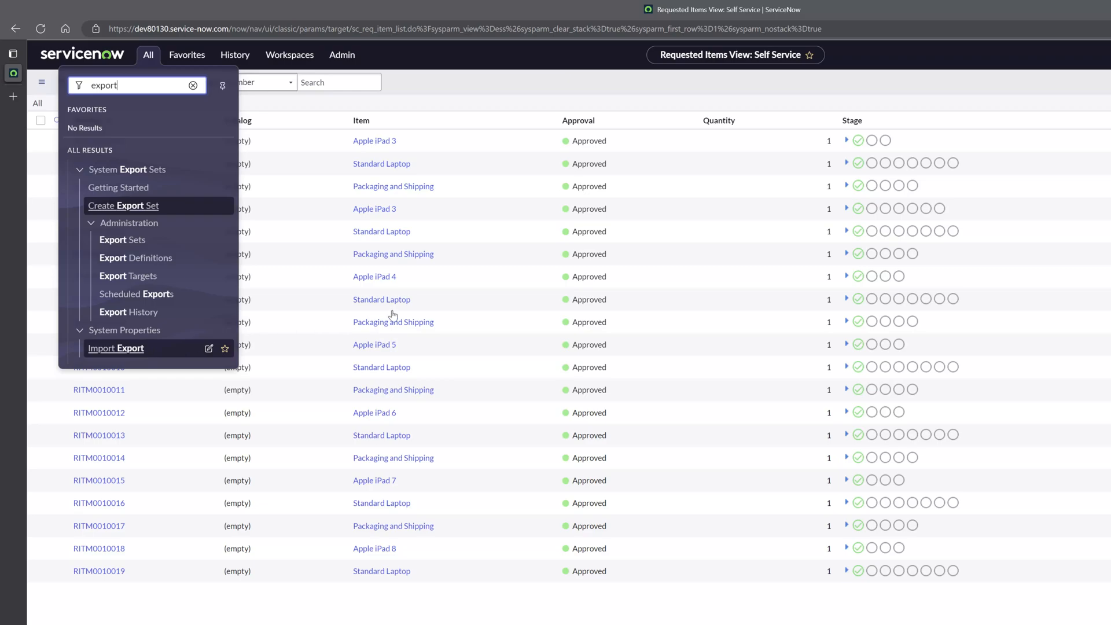
Step: Go to System Properties > Import Export, showing the 10000-row export limits
click(116, 348)
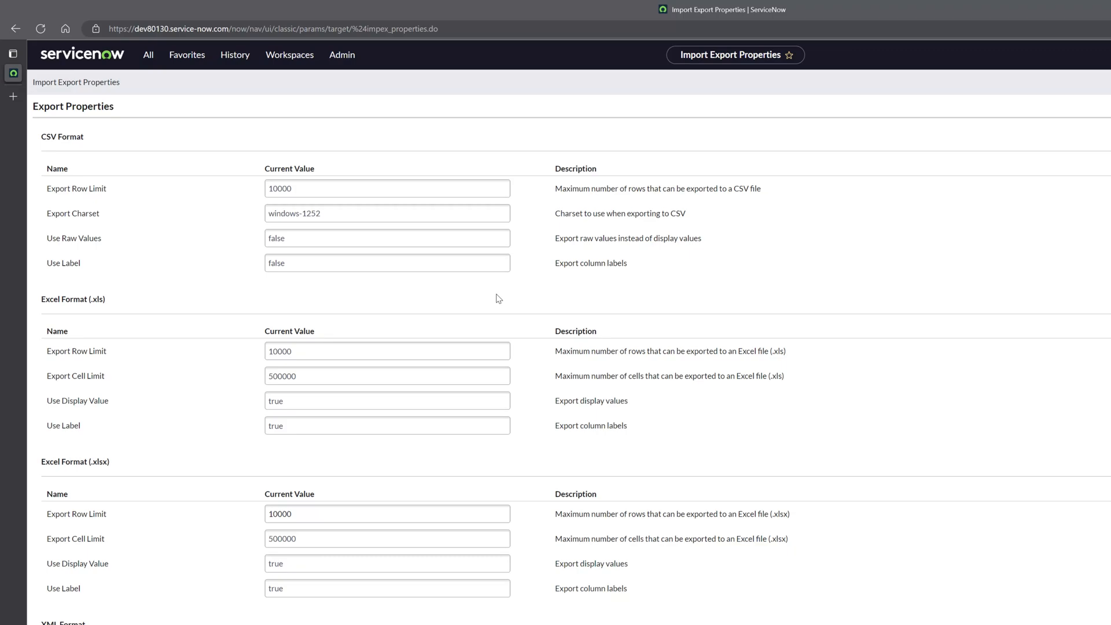
mouse_move(437, 301)
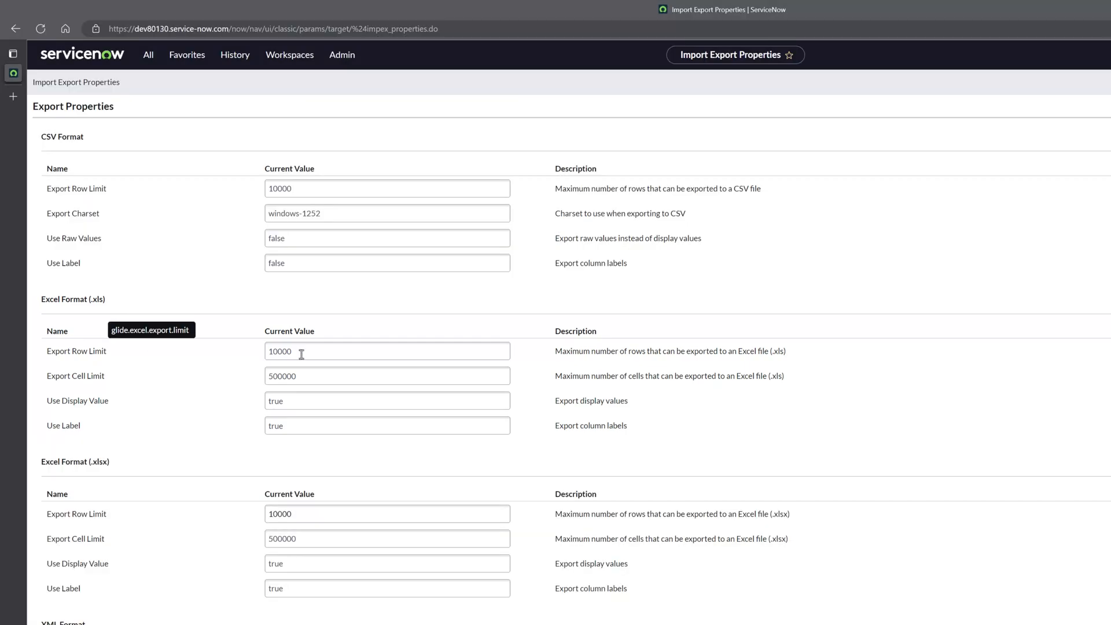
mouse_move(214, 356)
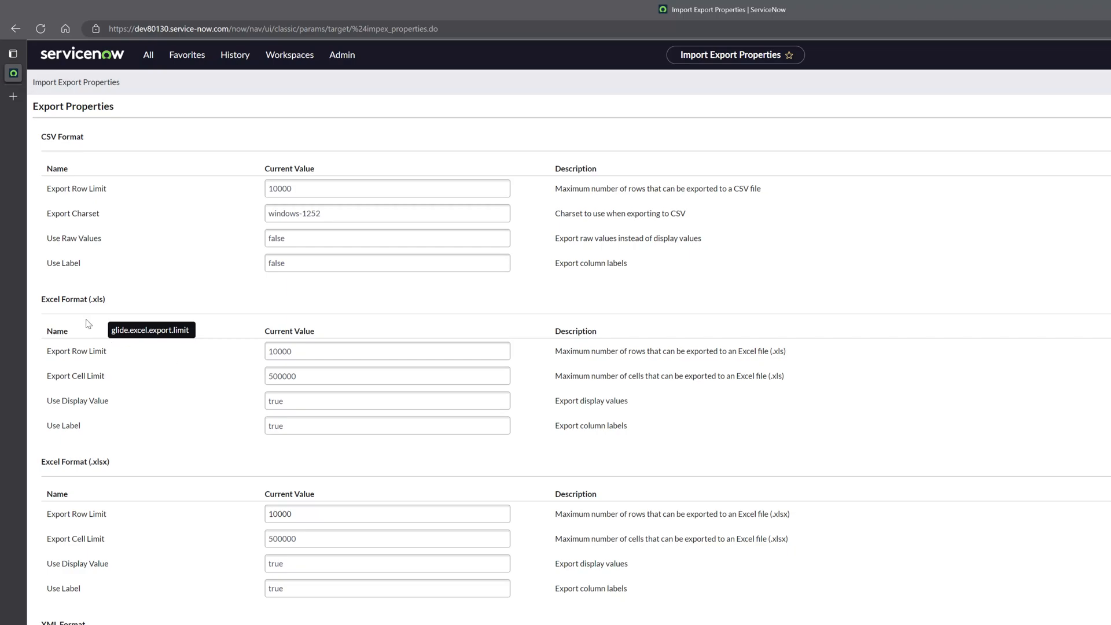
mouse_move(151, 312)
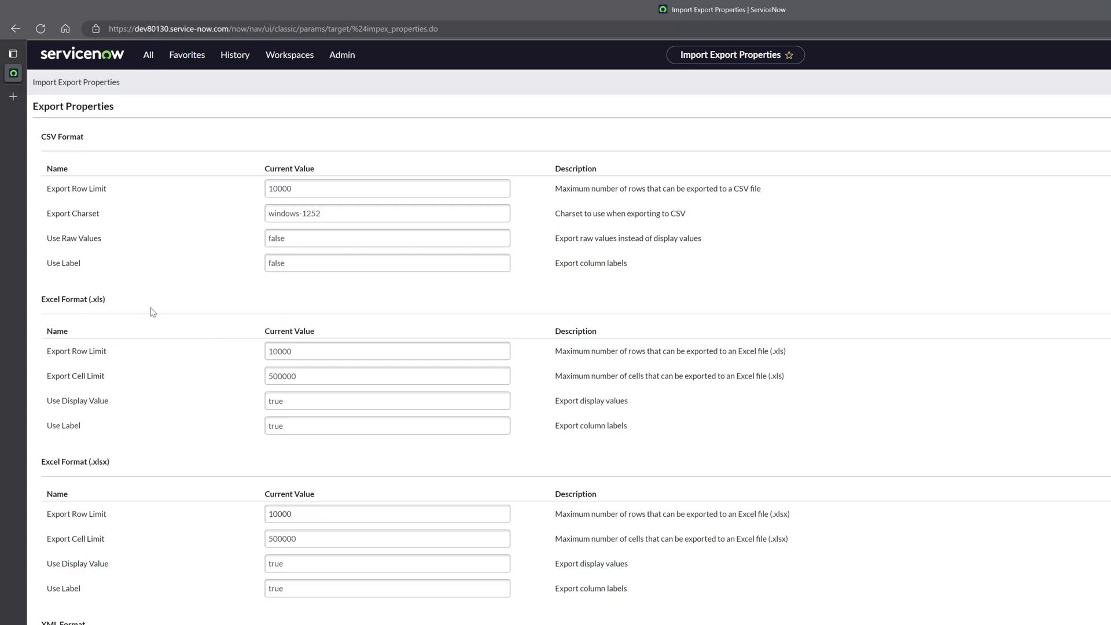
Step: Change the Excel (.xlsx) Export Row Limit from 10000 to 20000 and save the properties
scroll(down, 3)
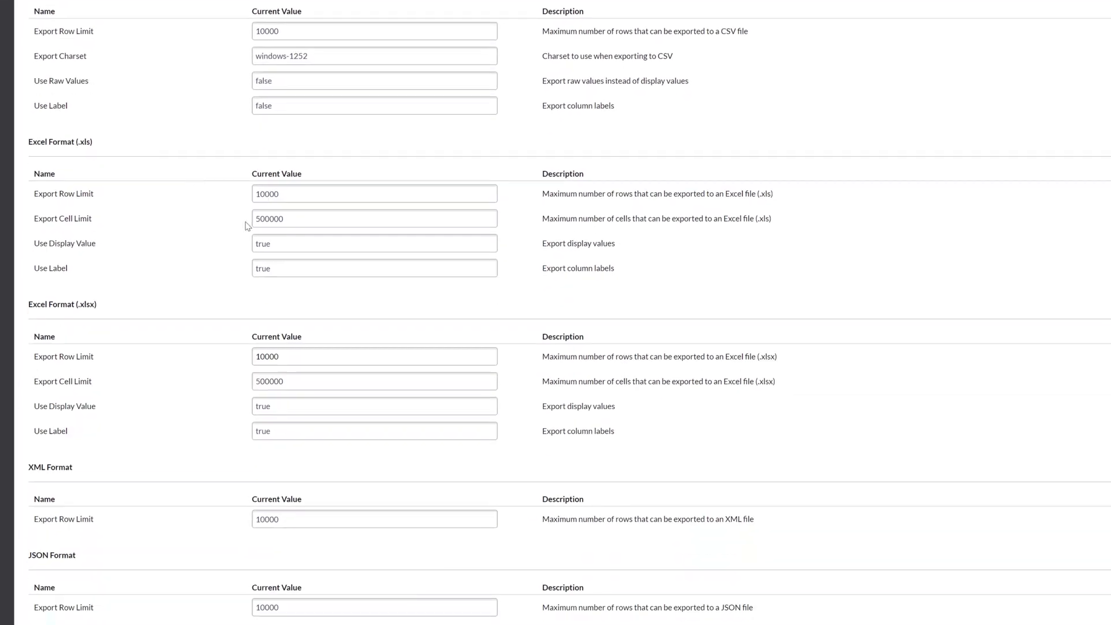
scroll(down, 3)
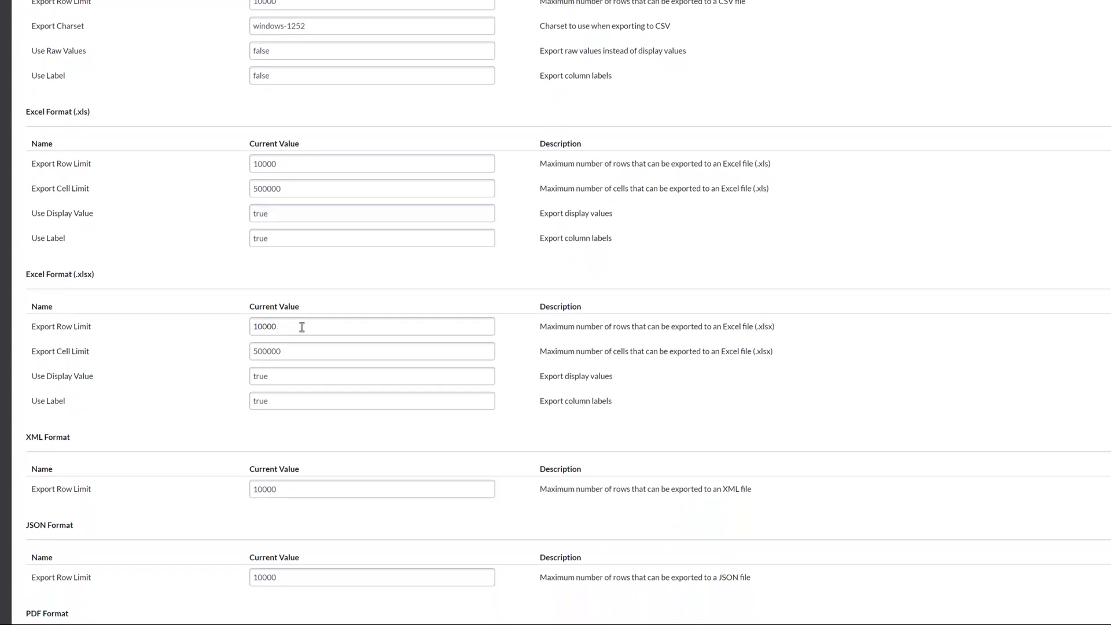
click(372, 326)
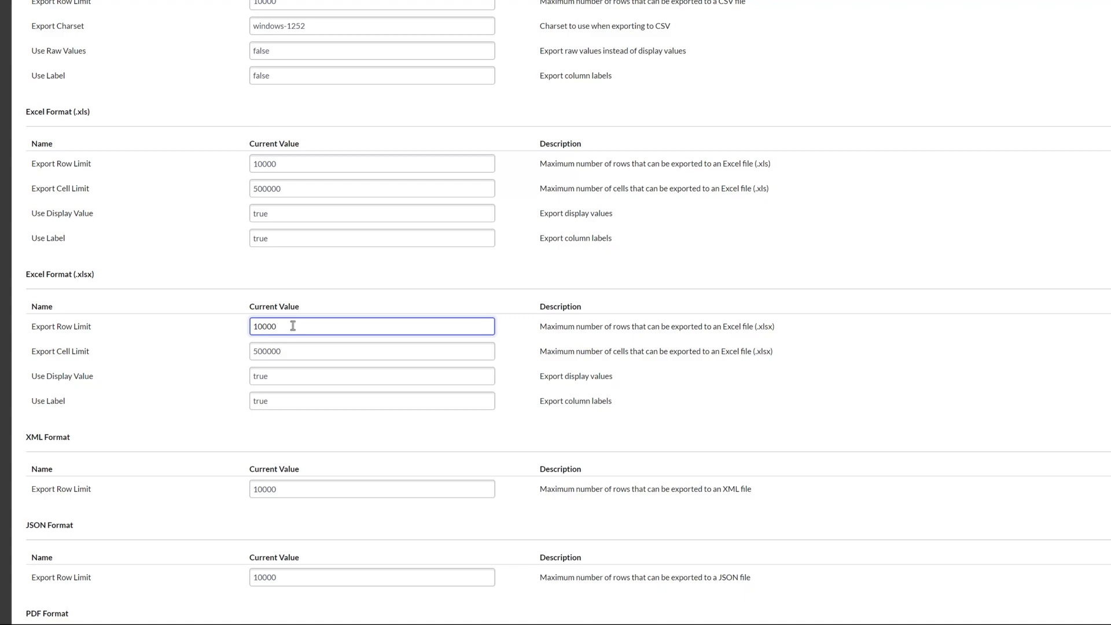
text(100)
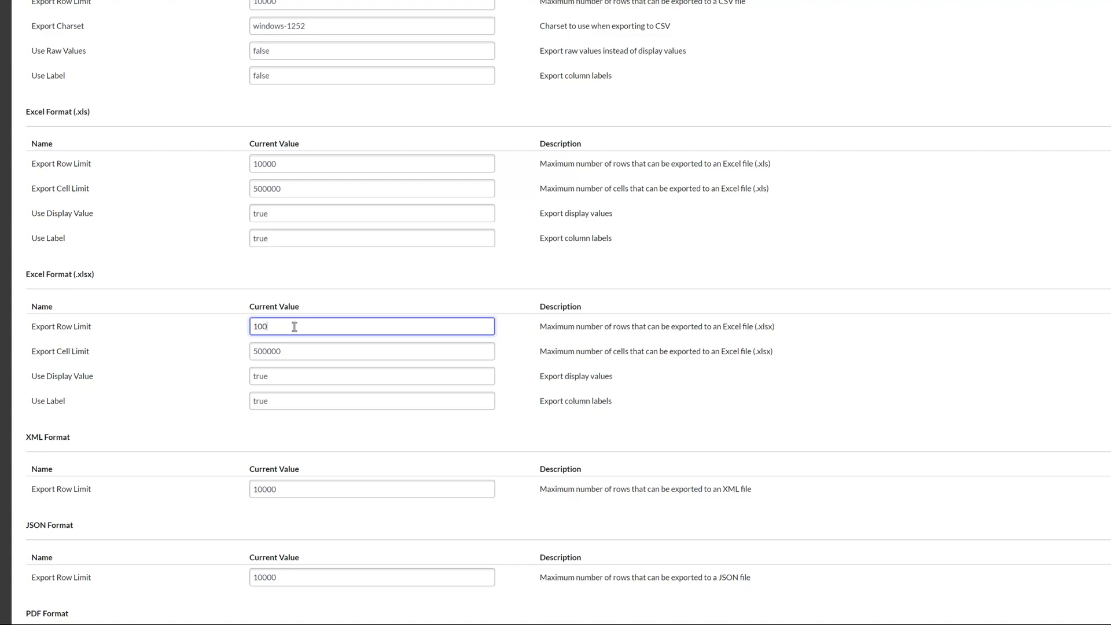
text(20000)
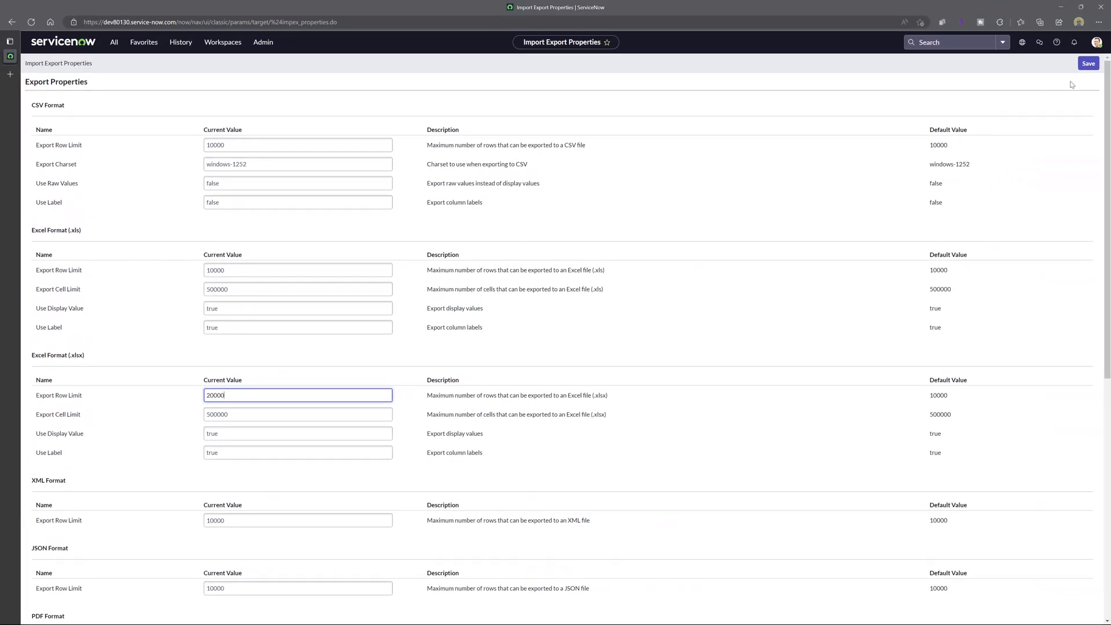
click(1087, 63)
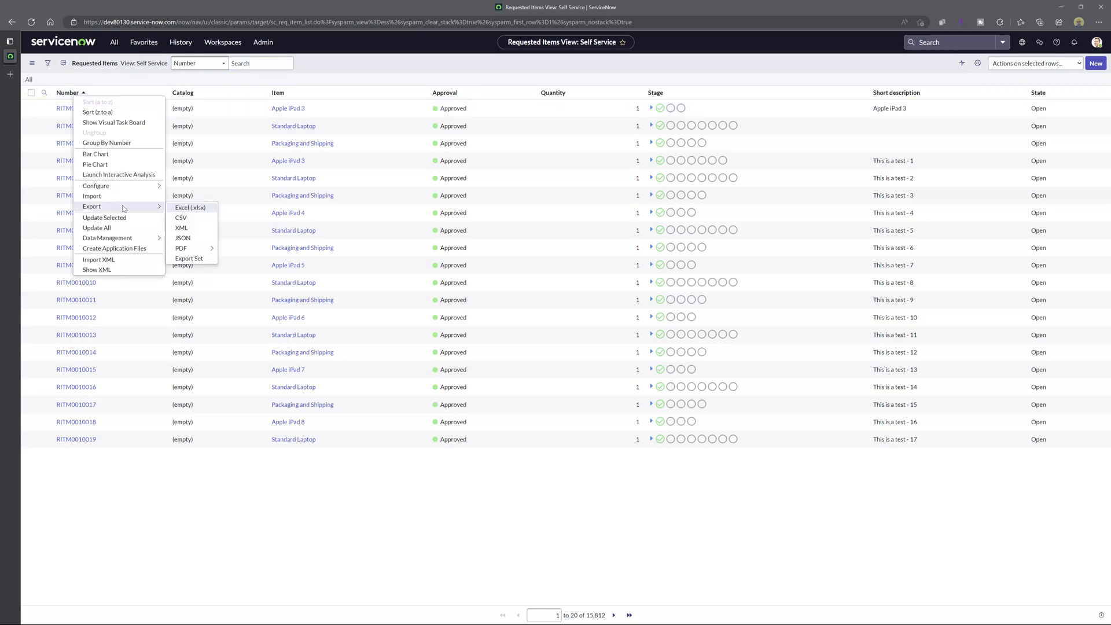
mouse_move(204, 211)
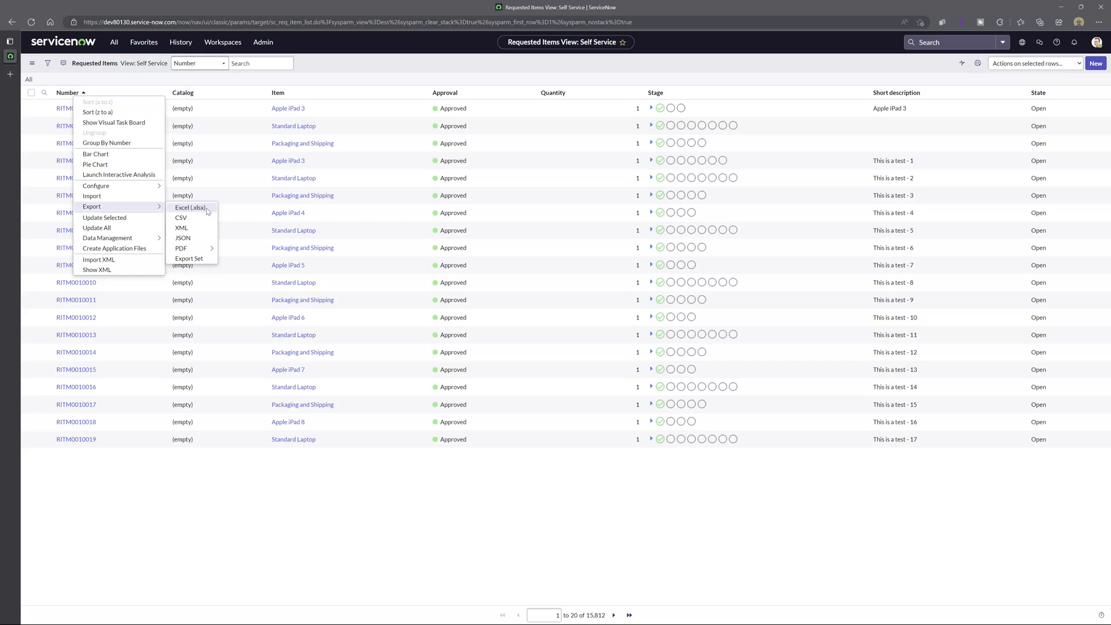
Step: Request a new Excel (.xlsx) export of the Requested Items list, reaching the 15,812-row confirmation
click(190, 207)
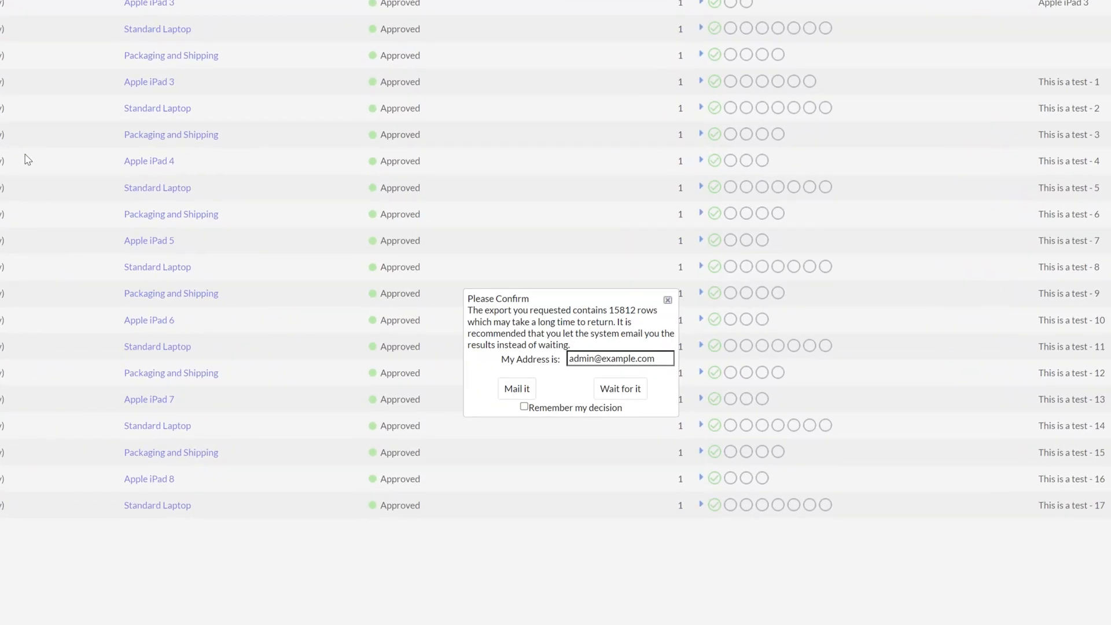
mouse_move(441, 302)
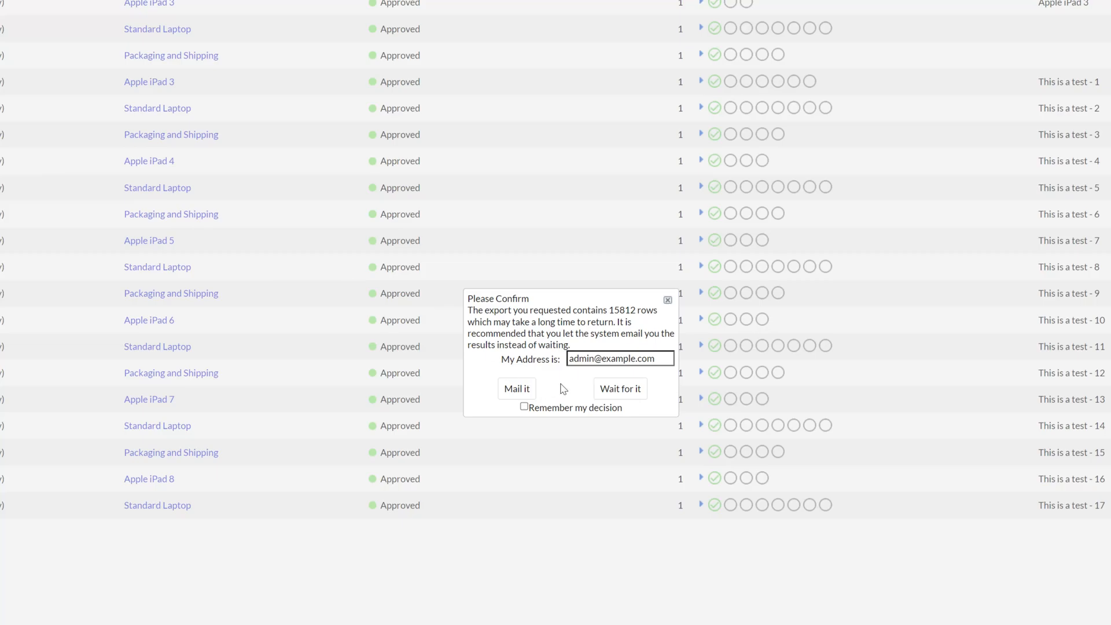
Step: Wait for the 15,812-row export in the browser until it completes
click(618, 388)
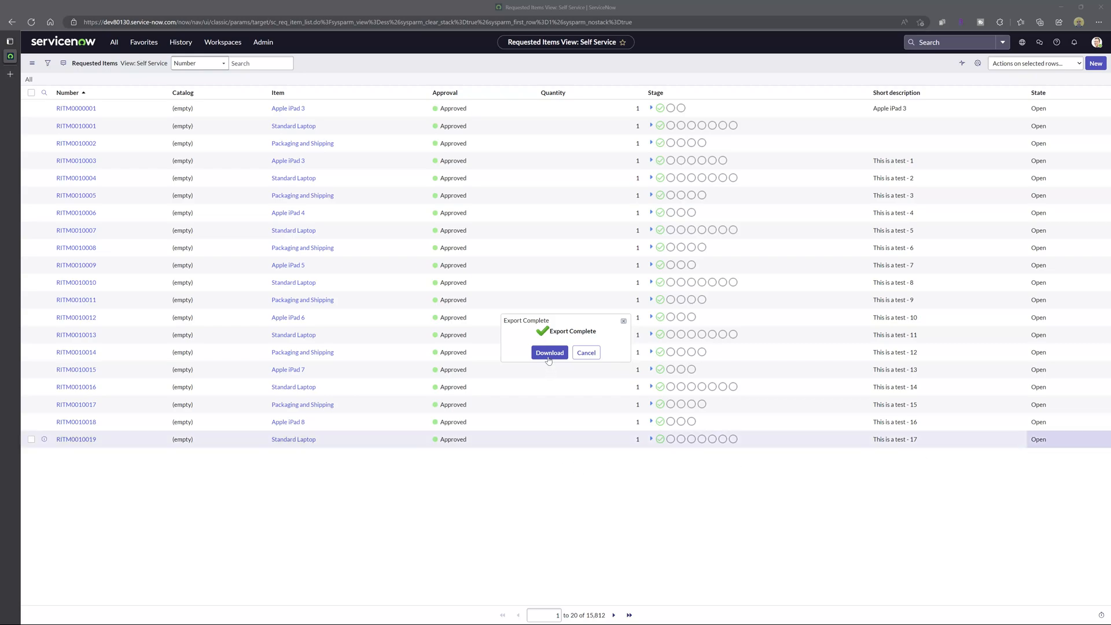
Step: Download sc_req_item.xlsx, review its rows in Excel, and close the spreadsheet
click(548, 352)
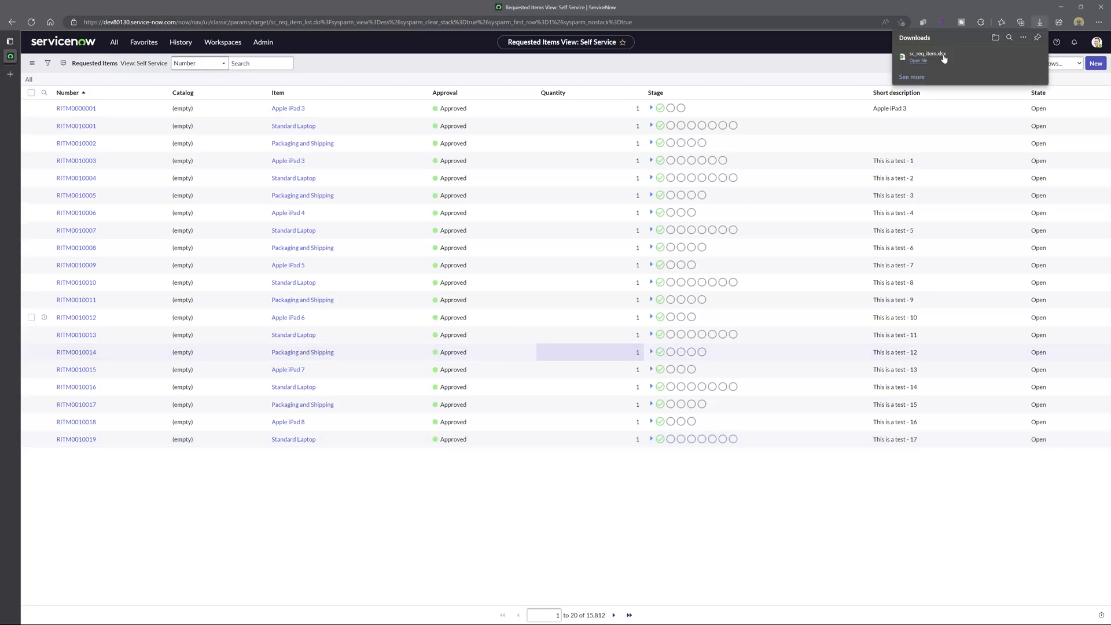
click(918, 60)
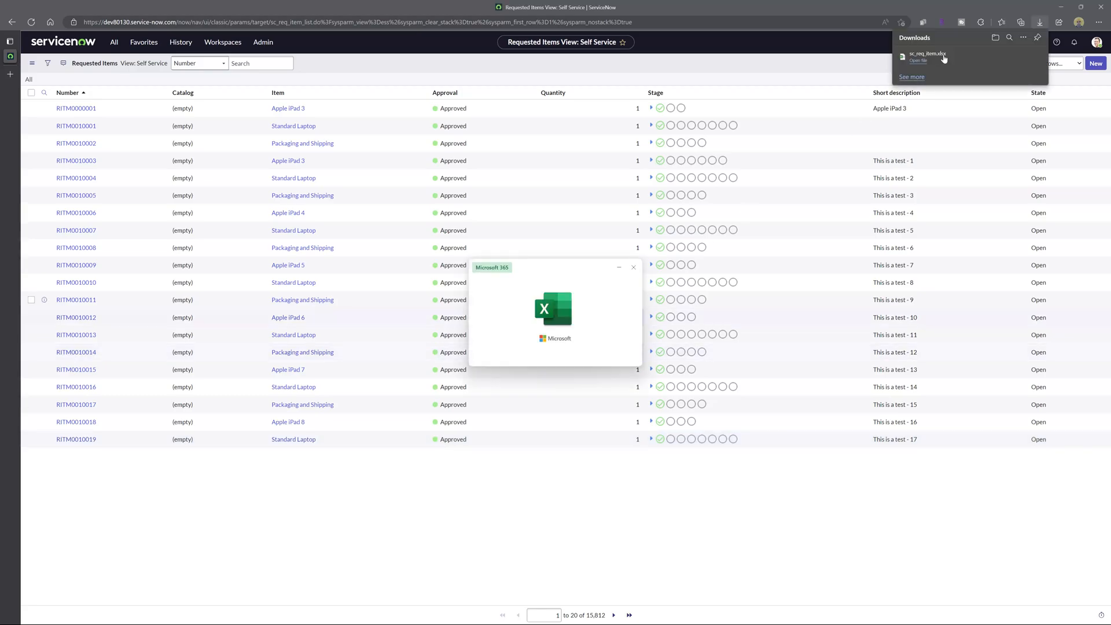
click(917, 58)
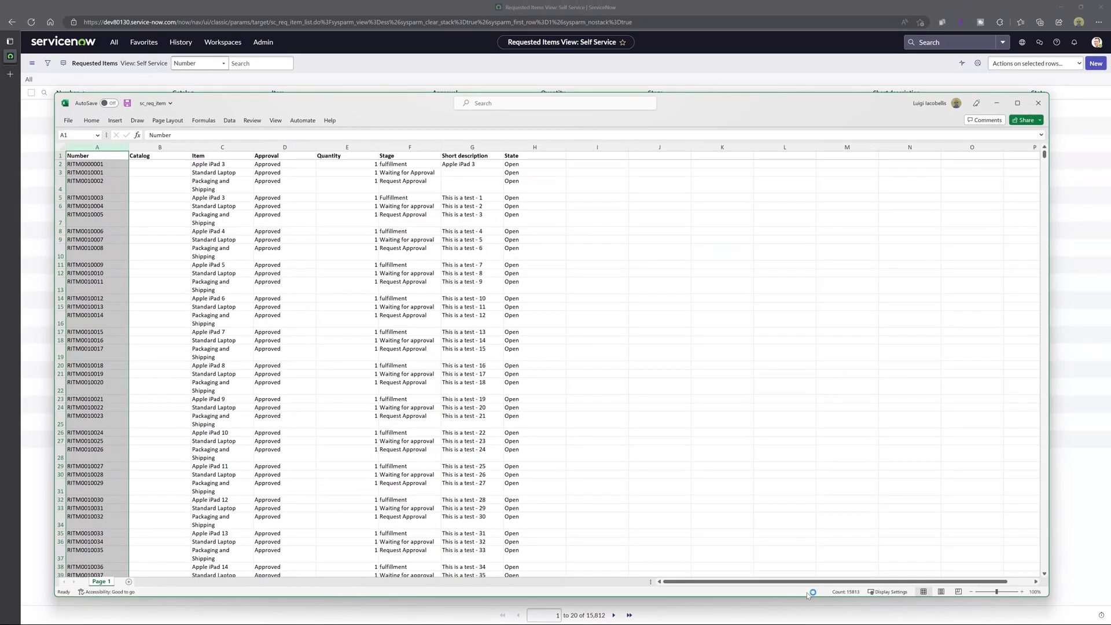
click(1038, 103)
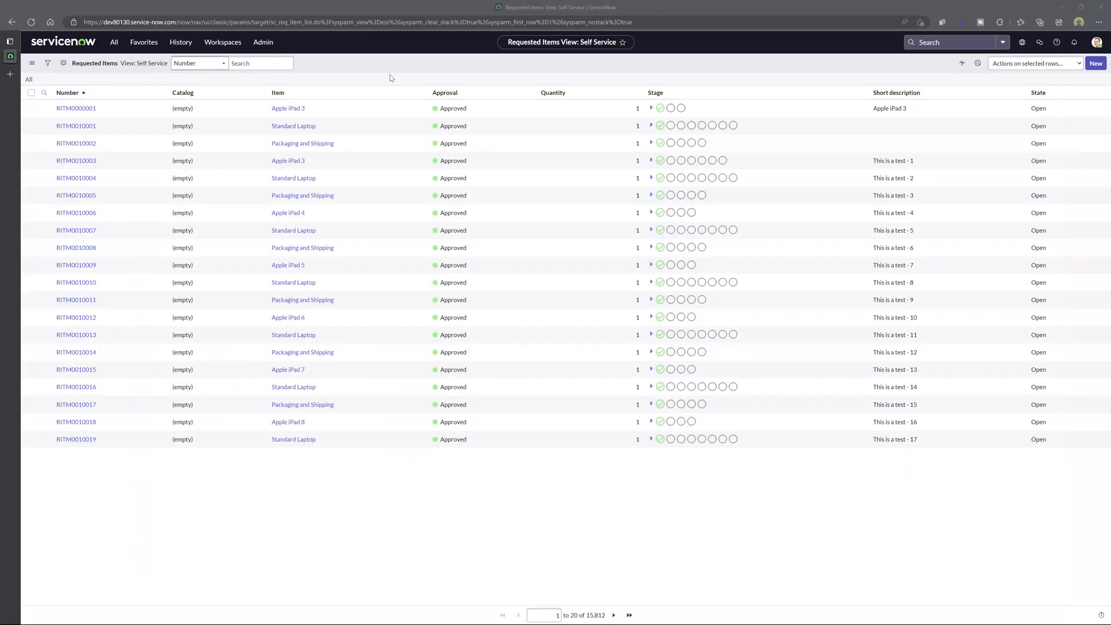
Step: Bring up the navigator results for 'export', listing Import Export under System Properties
click(260, 62)
text(export)
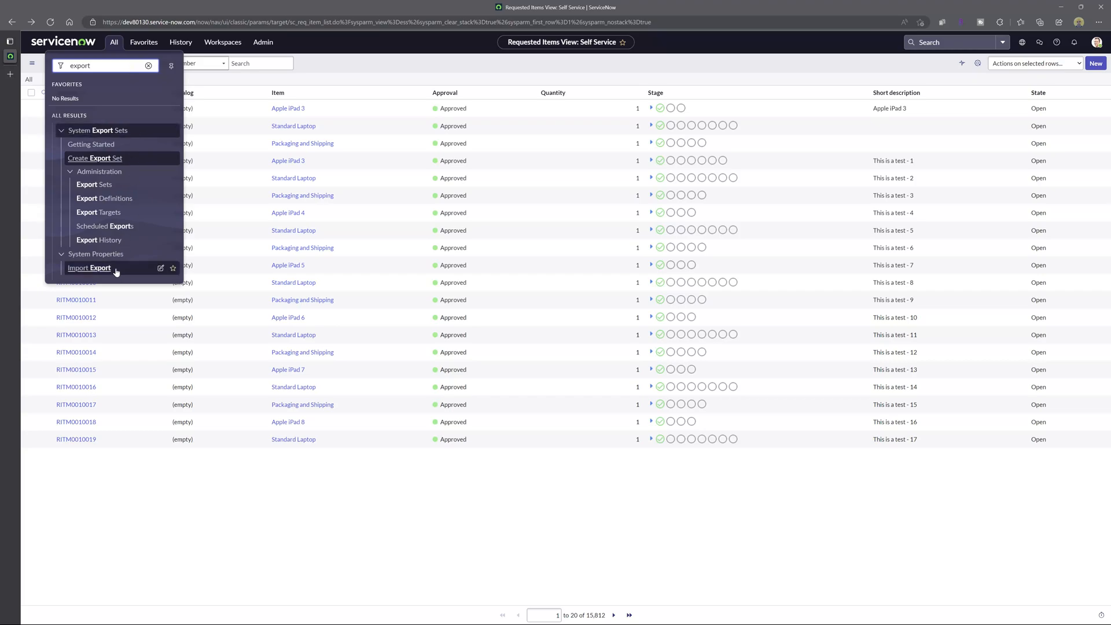
Step: Go to Import Export properties again, where the .xlsx row limit reads 20000
click(89, 267)
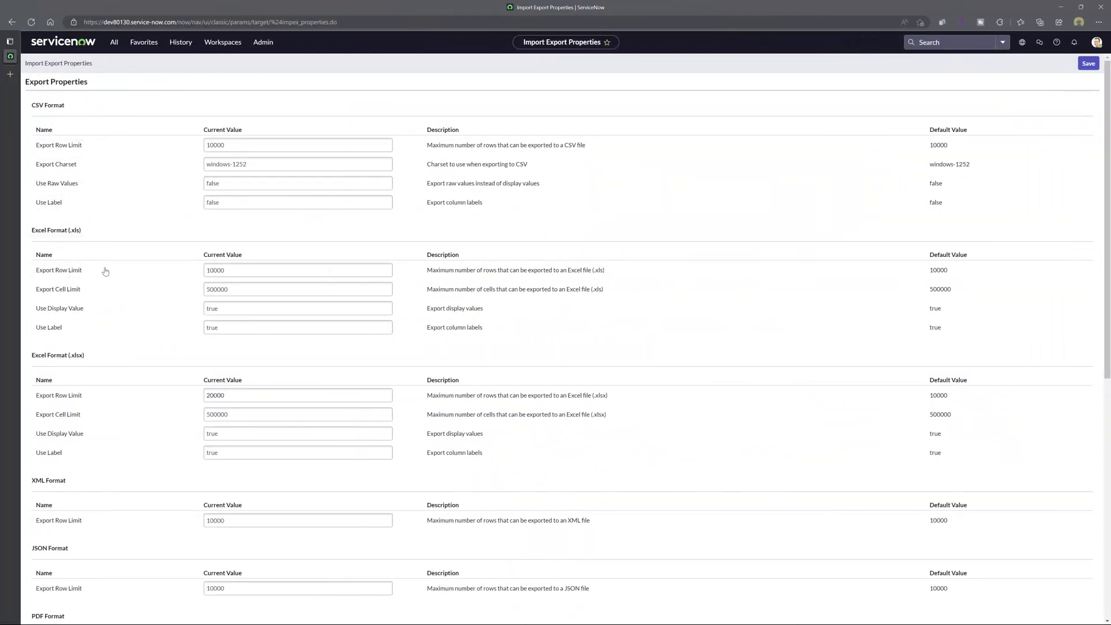
mouse_move(105, 271)
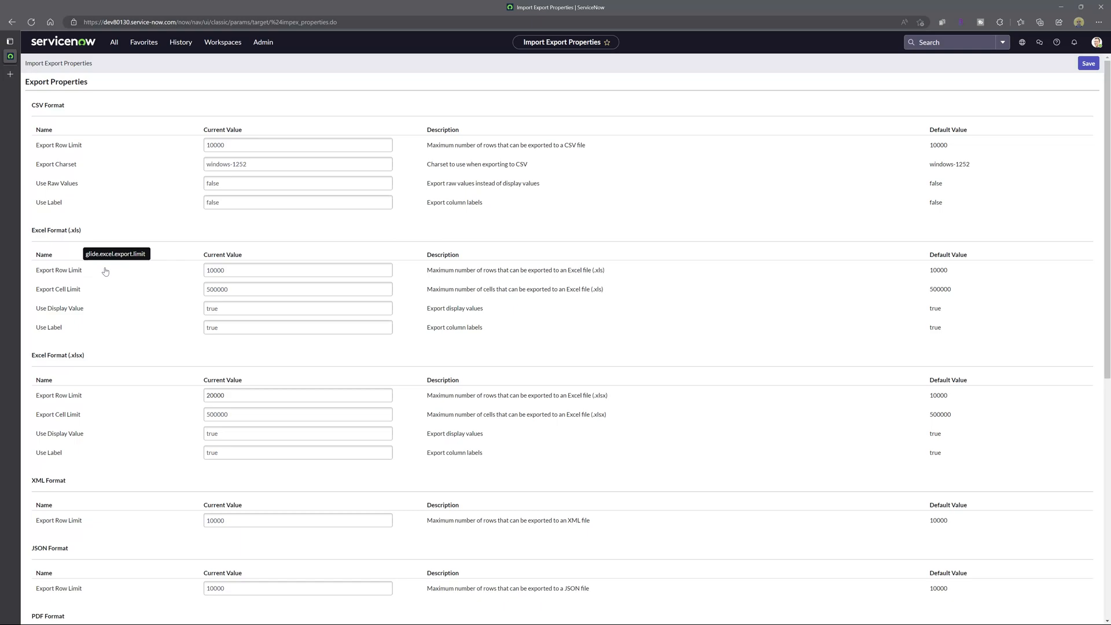
mouse_move(105, 270)
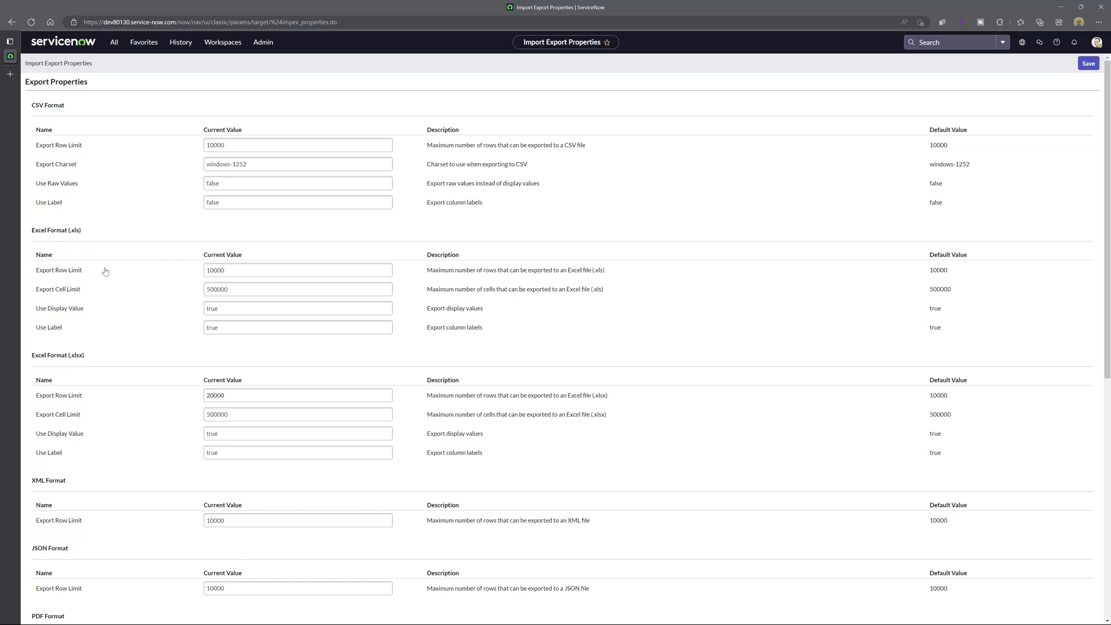